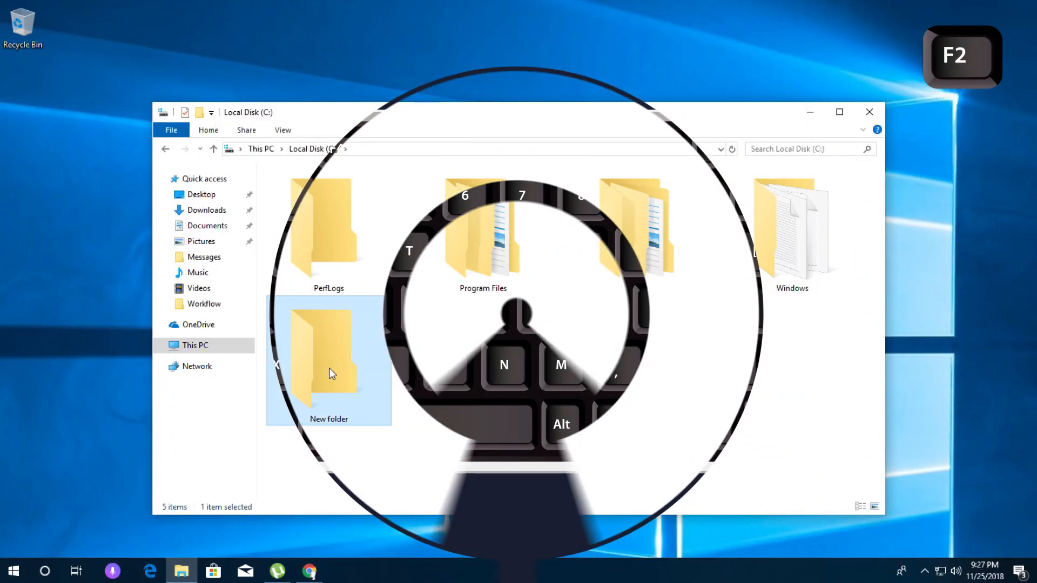
- Rename the new folder on Local Disk (C:), typing '12' as its name
{"action": "key", "text": "F2"}
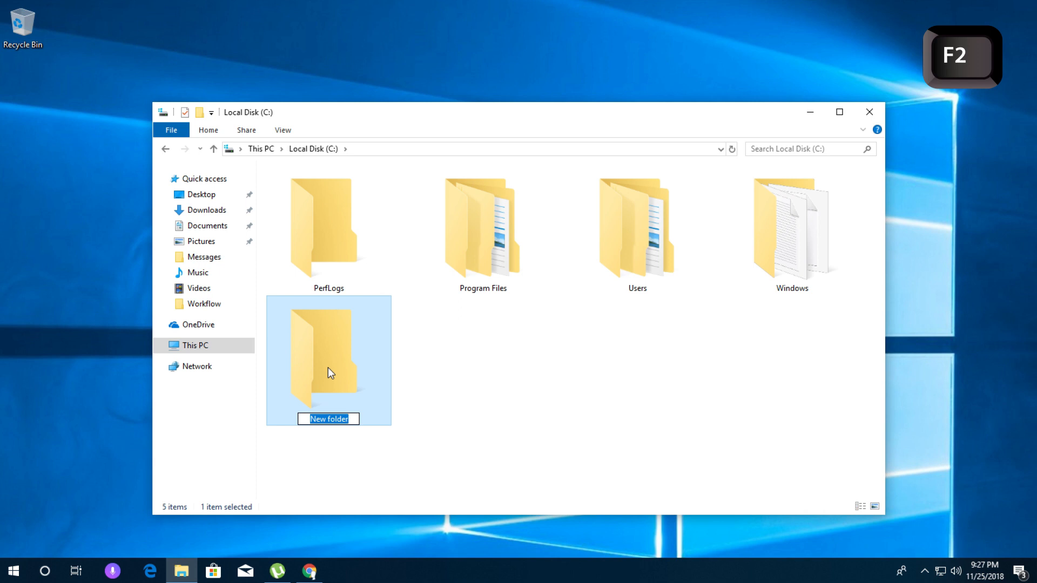
{"action": "type", "text": "12"}
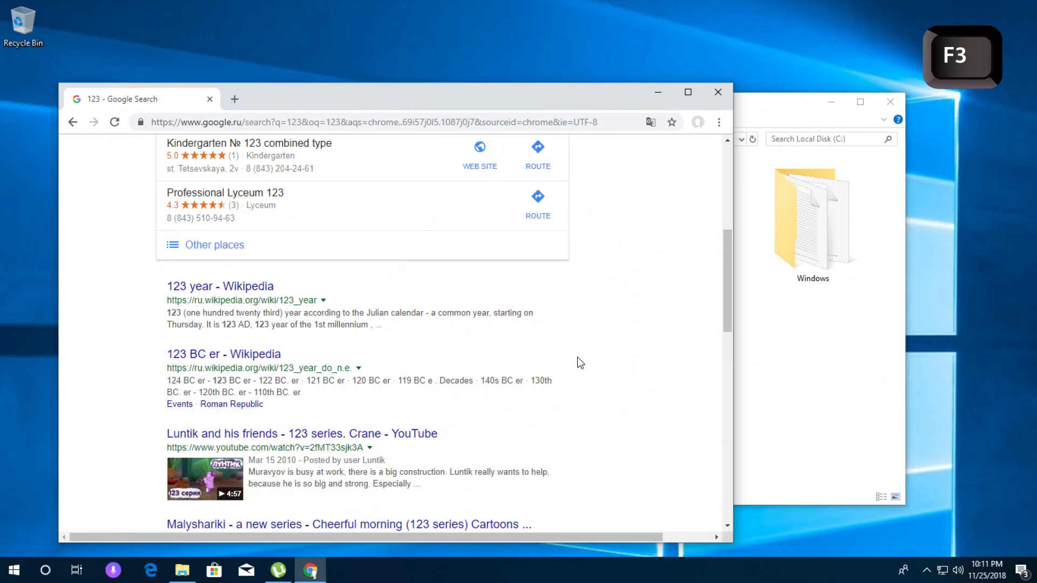
{"action": "scroll", "scroll_direction": "down", "scroll_amount": 3}
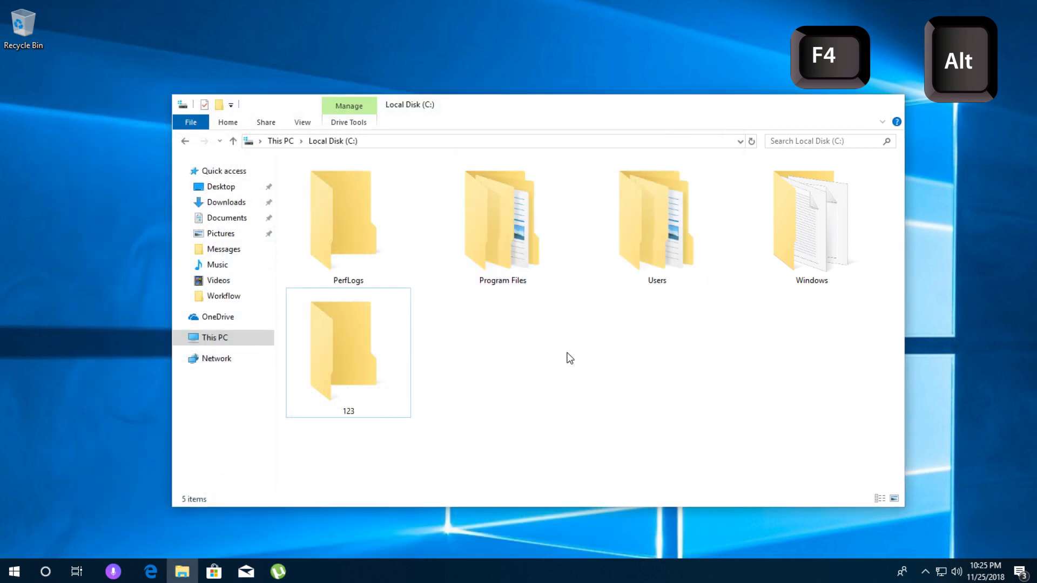
- Close the Local Disk (C:) File Explorer window with a keyboard shortcut
{"action": "key", "text": "f5"}
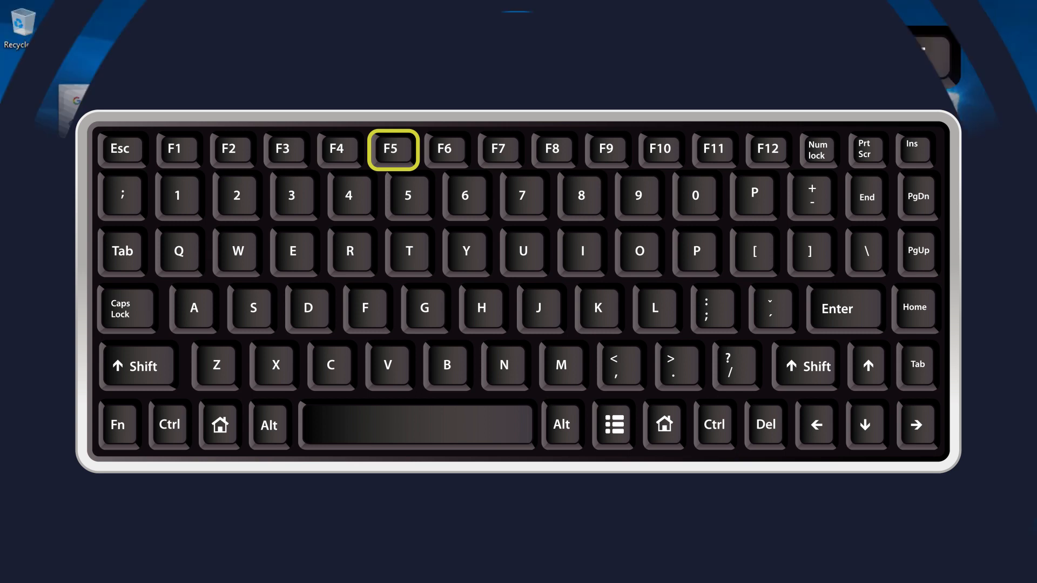
- Refresh the '123' Google results page and select its web address for editing
{"action": "key", "text": "f5"}
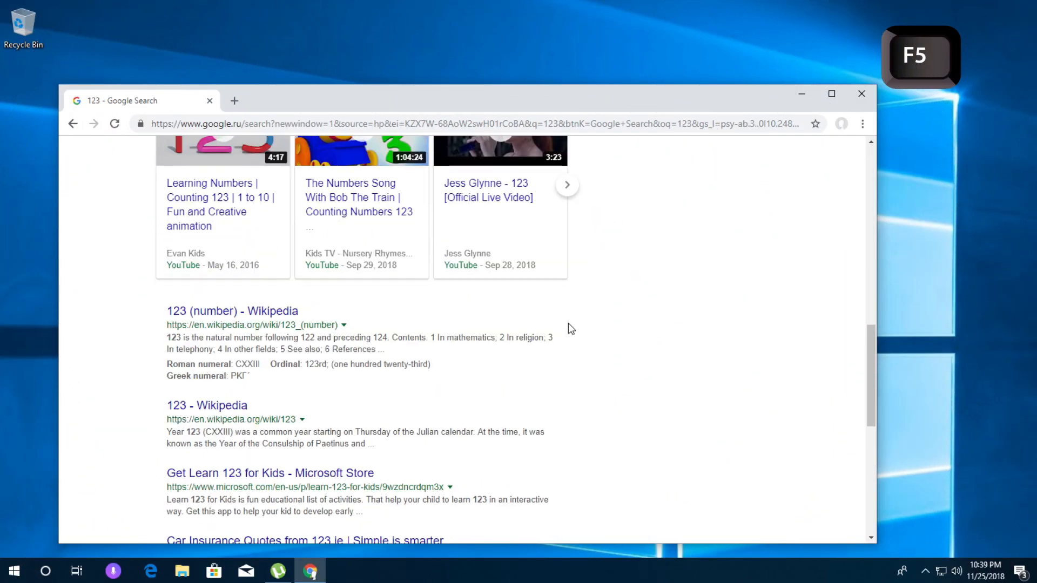
{"action": "scroll", "scroll_direction": "down", "scroll_amount": 3}
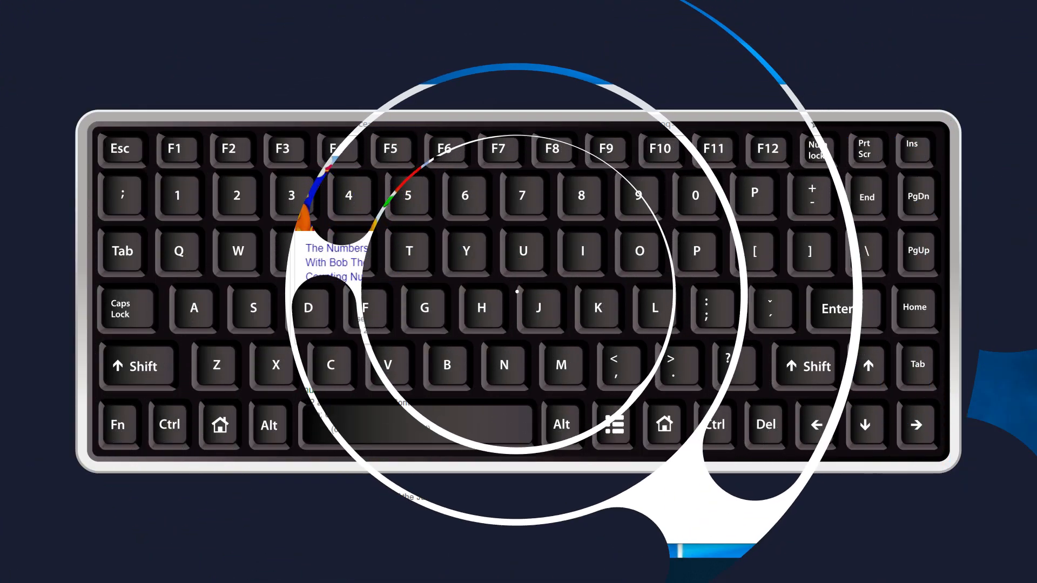
{"action": "key", "text": "f6"}
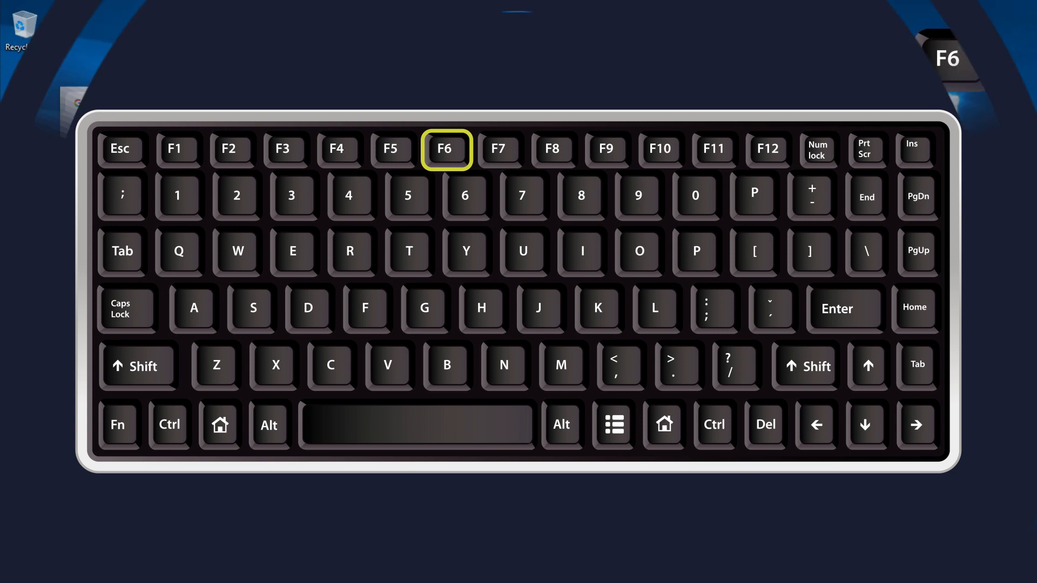
{"action": "key", "text": "f6"}
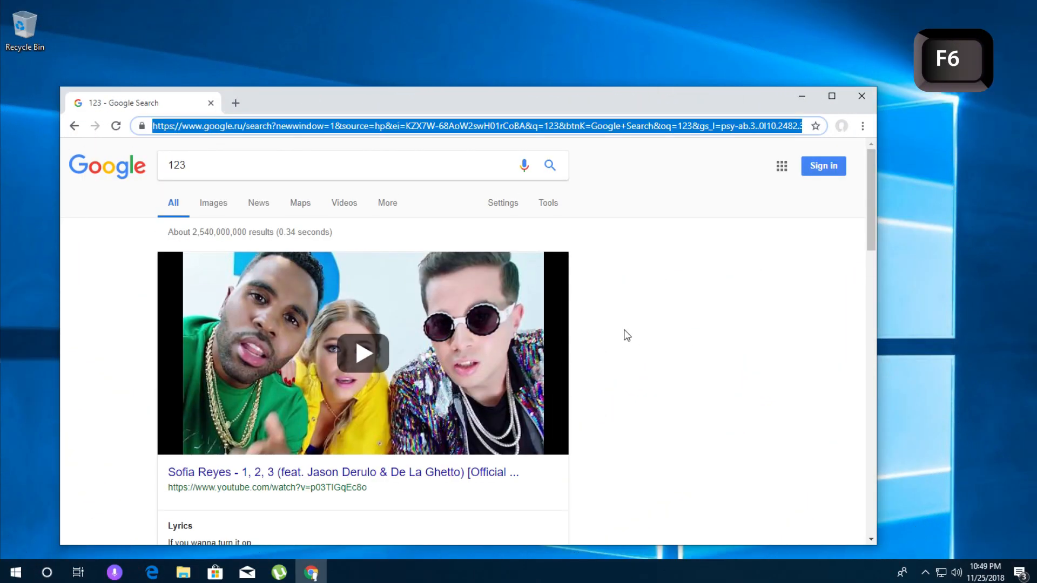
{"action": "mouse_move", "coordinate": [554, 135]}
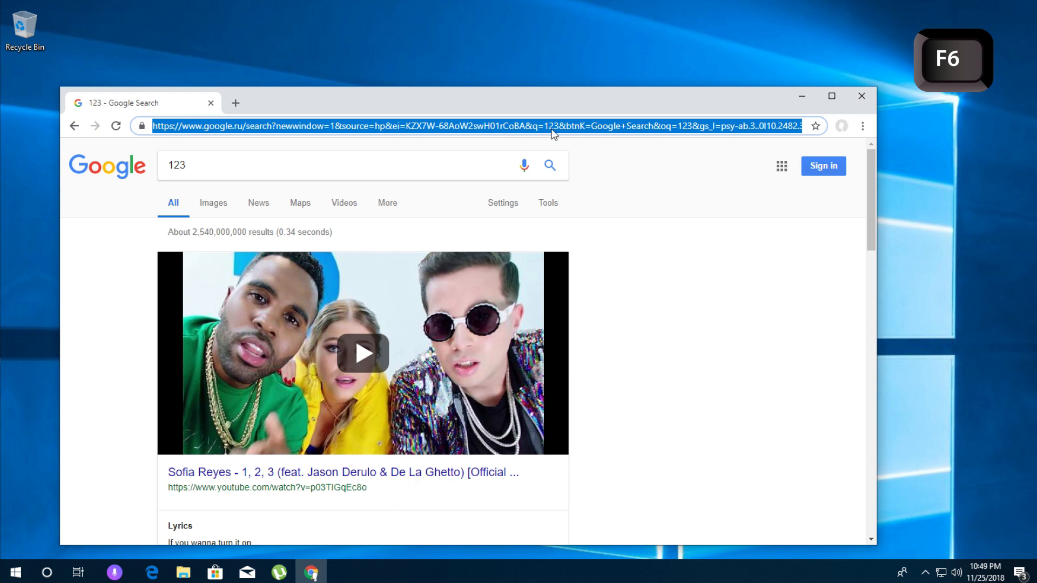
{"action": "left_click", "coordinate": [341, 571]}
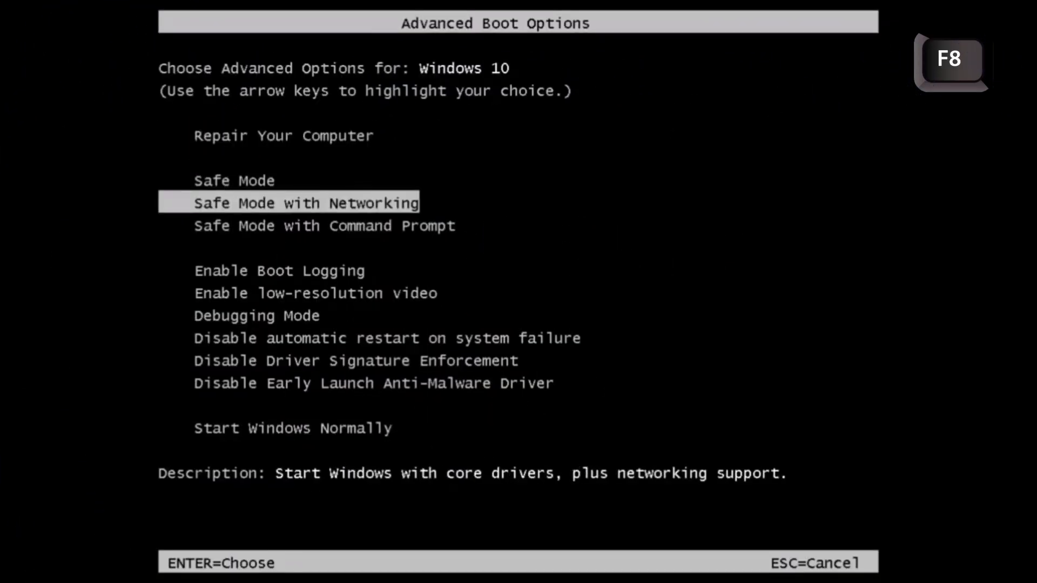
- Move up through the Advanced Boot Options list of Windows 10 startup modes
{"action": "key", "text": "Up"}
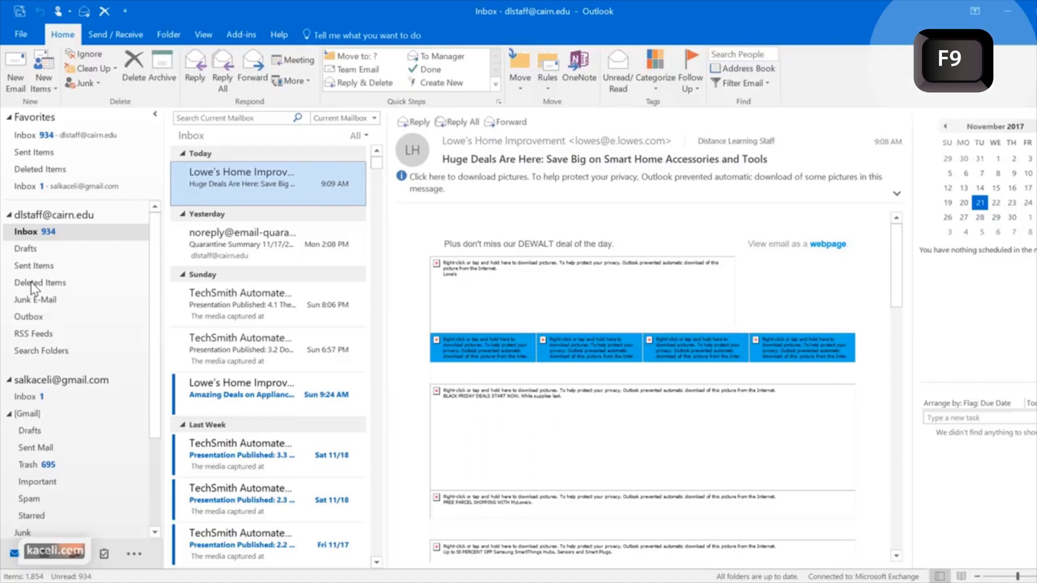
- Run Send/Receive for all folders in the cairn.edu Outlook Inbox
{"action": "left_click", "coordinate": [15, 70]}
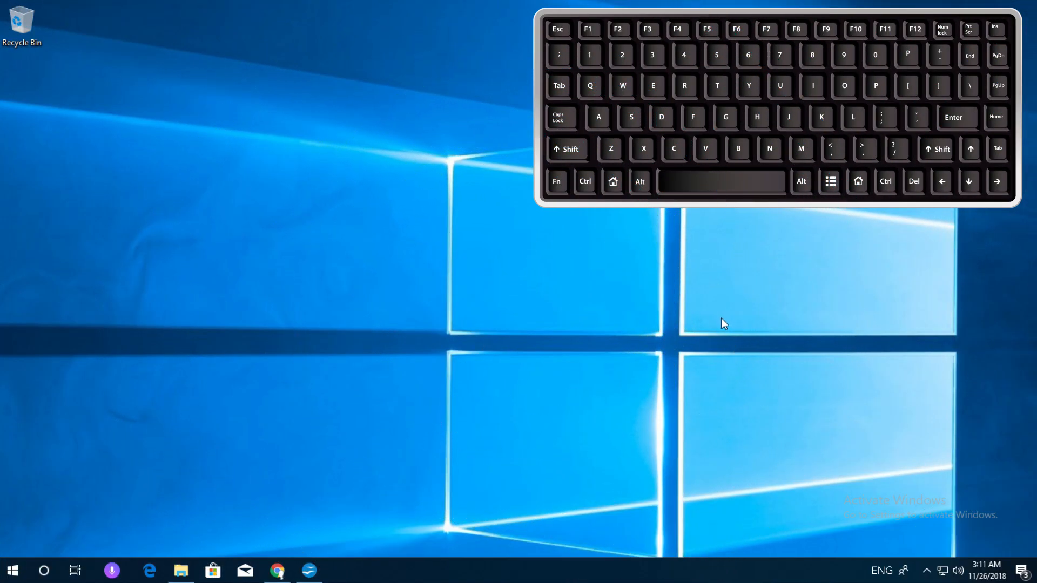
- Cut, paste and undo edits to the EU leaders paragraphs in the Writer document
{"action": "key", "text": "alt+tab"}
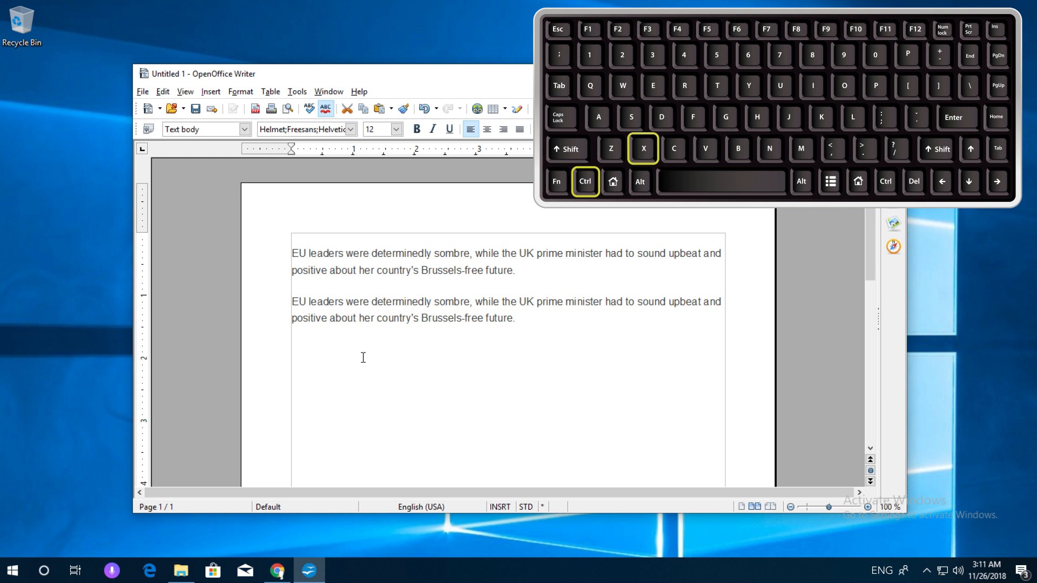
{"action": "key", "text": "ctrl+v"}
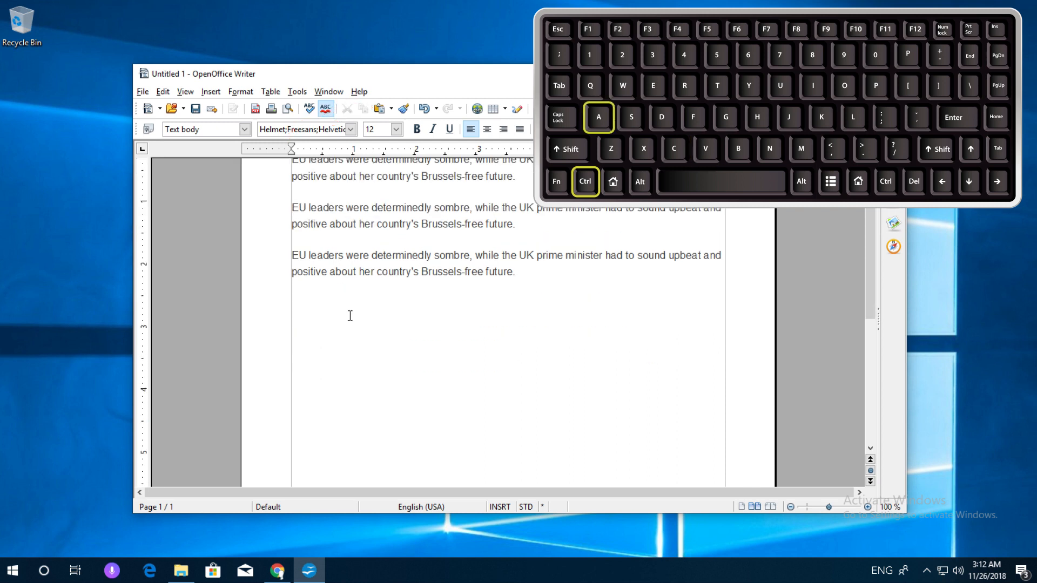
{"action": "scroll", "scroll_direction": "down", "scroll_amount": 3}
{"action": "type", "text": "FGHFGHFGH"}
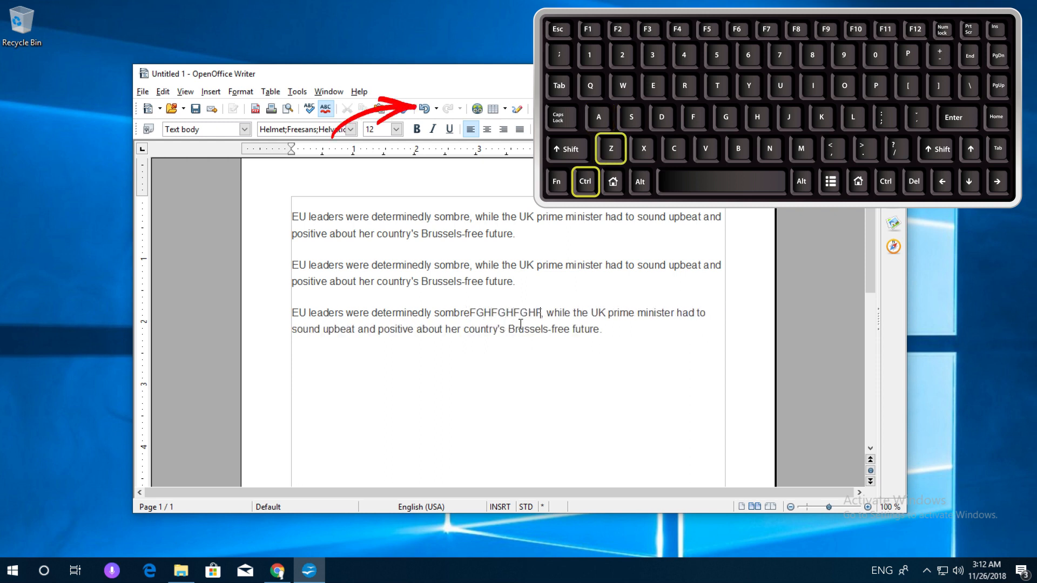
{"action": "key", "text": "ctrl+z"}
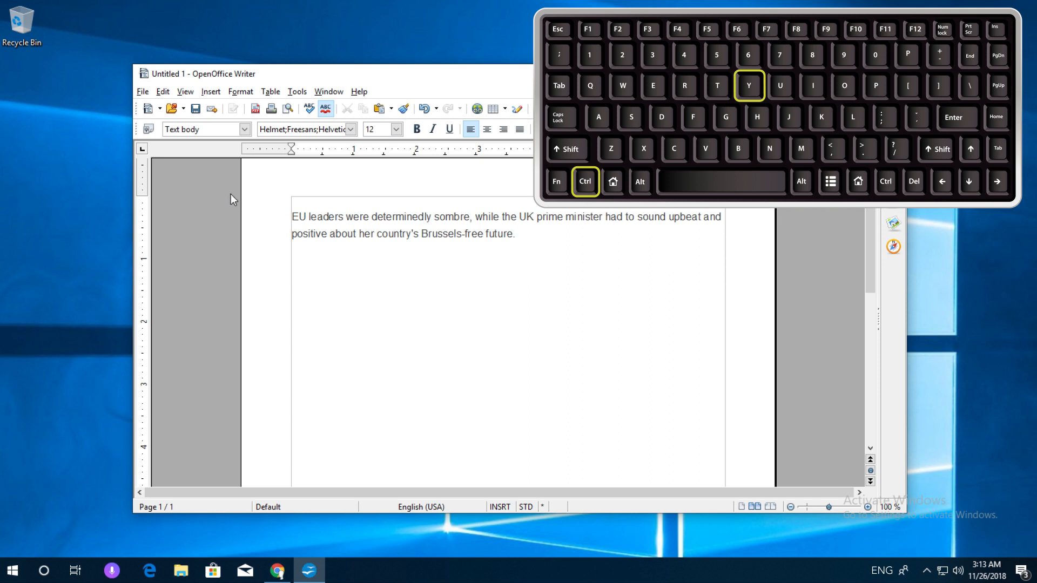
{"action": "left_click", "coordinate": [180, 570]}
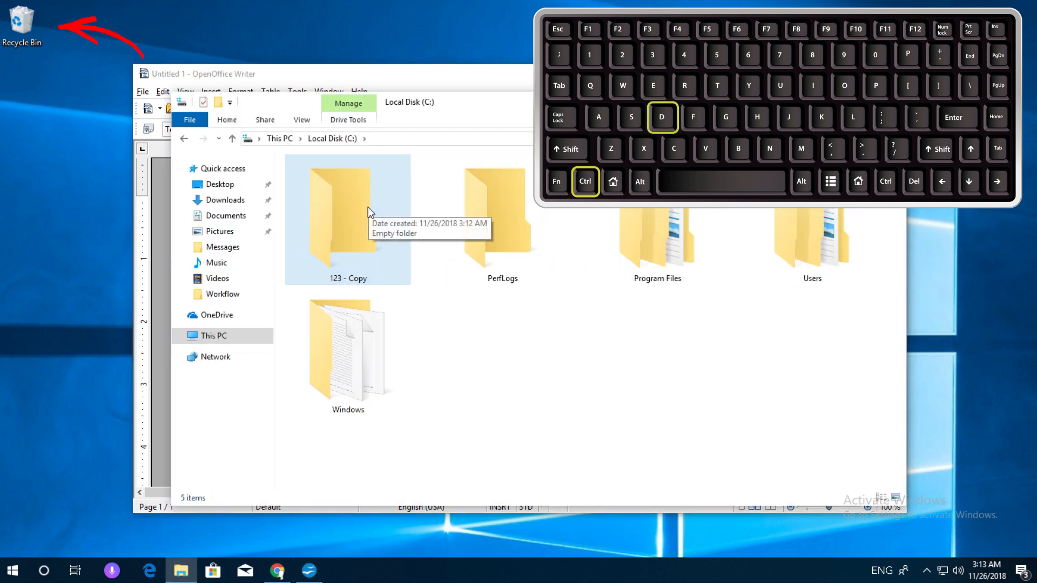
- Send the '123 - Copy' folder to the Recycle Bin
{"action": "key", "text": "Delete"}
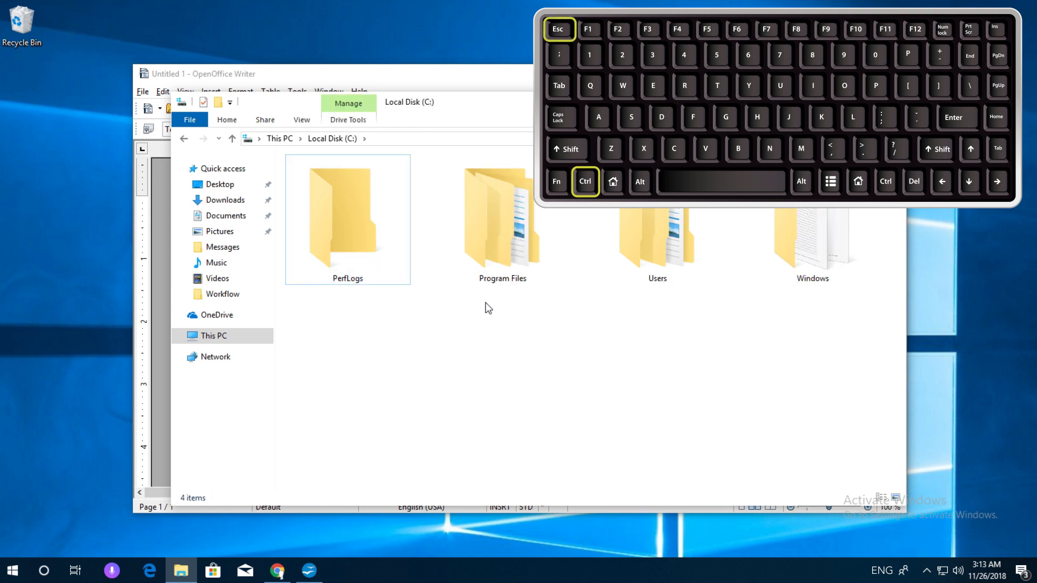
{"action": "left_click", "coordinate": [11, 570]}
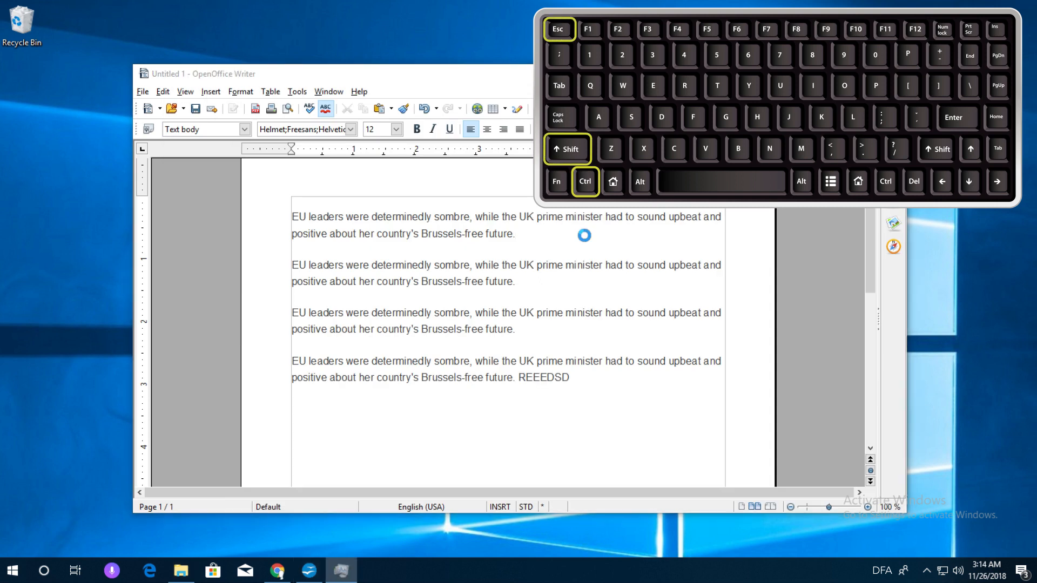
- Launch Task Manager with Ctrl+Shift+Esc while the Writer document stays open
{"action": "key", "text": "ctrl+shift+esc"}
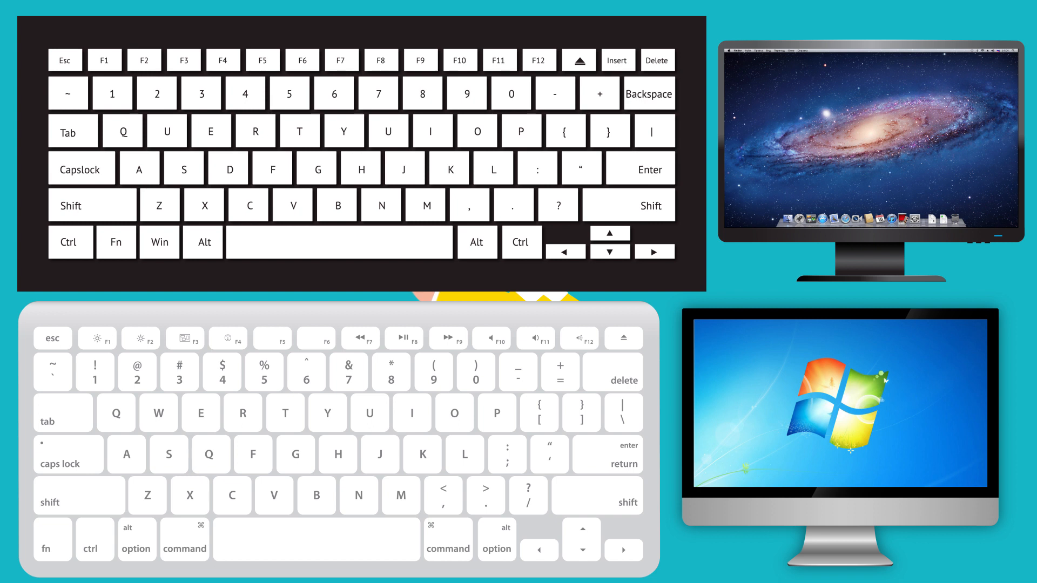
{"action": "left_click", "coordinate": [648, 93]}
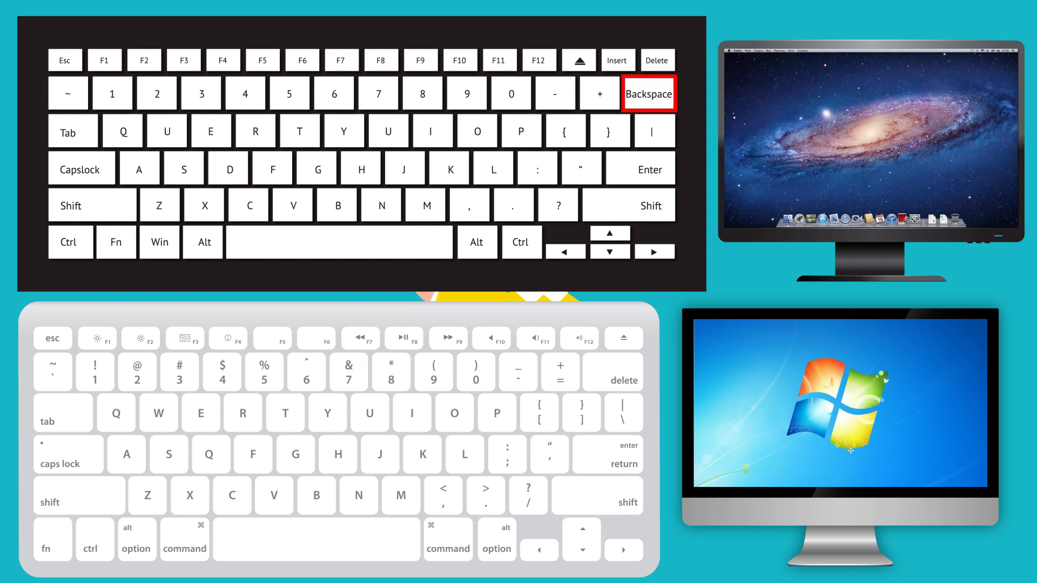
{"action": "left_click", "coordinate": [612, 371]}
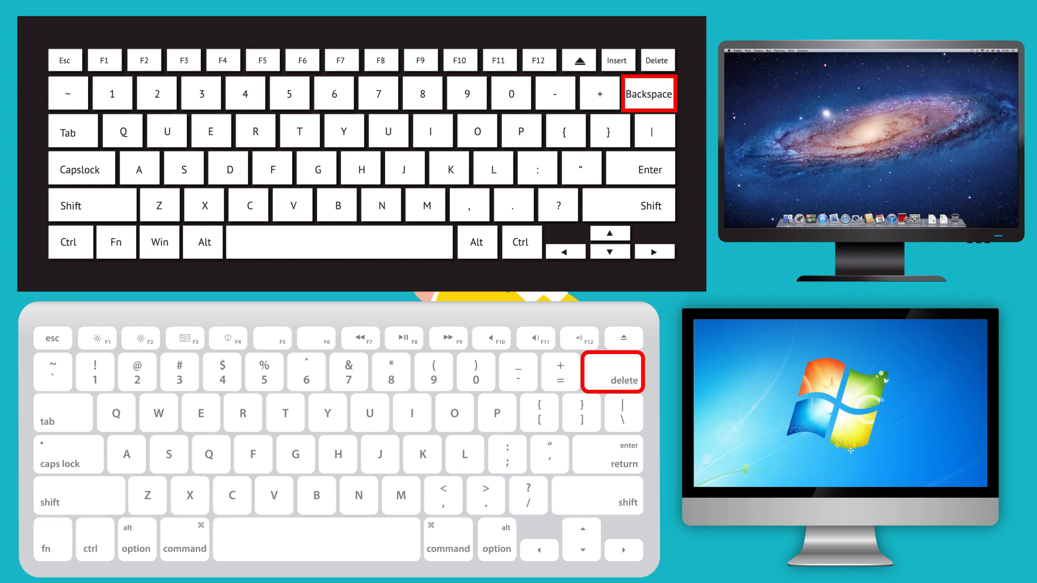
{"action": "type", "text": "ABCD"}
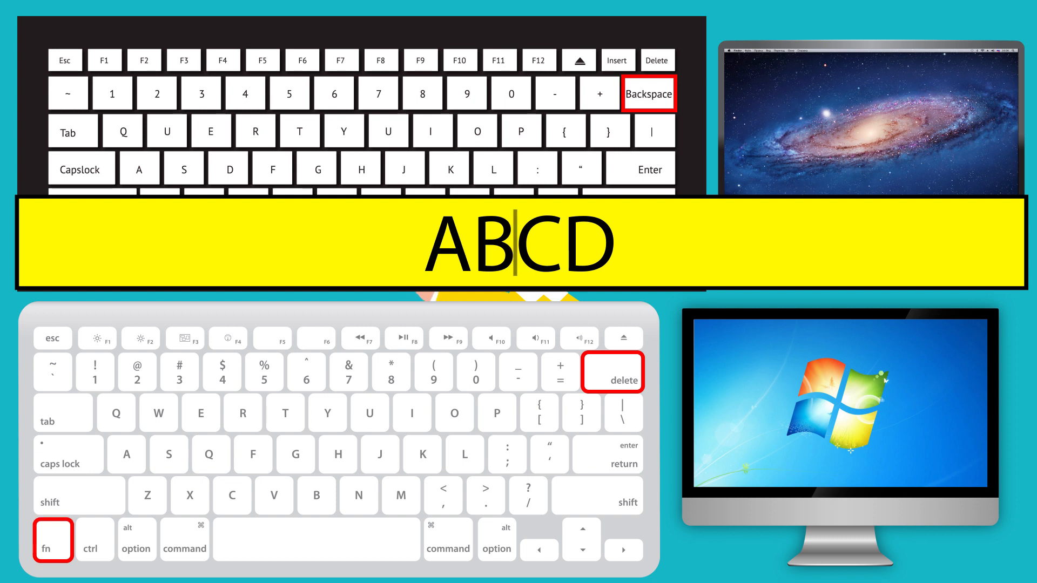
{"action": "key", "text": "backspace"}
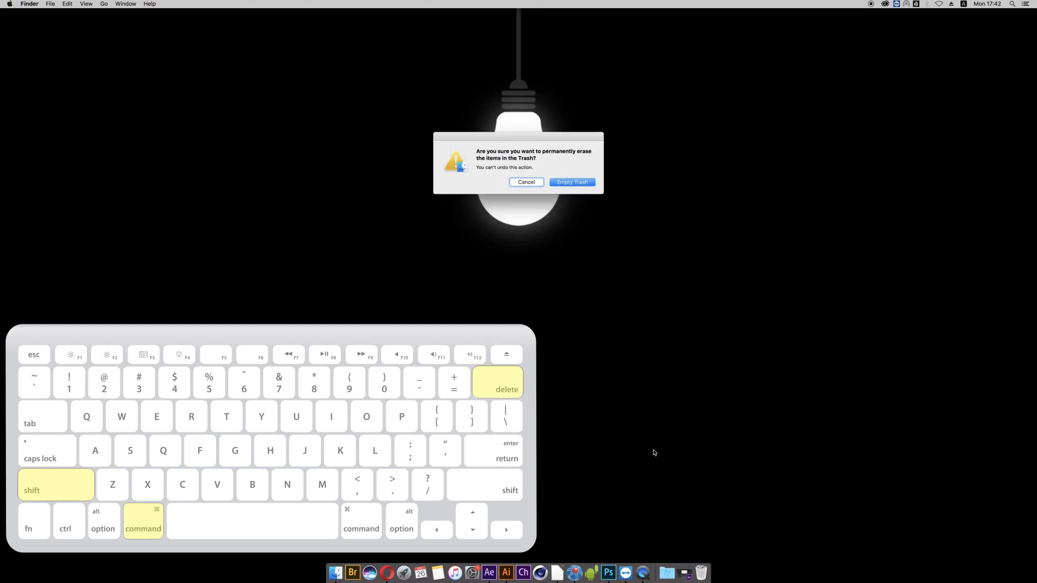
- Empty the Trash, then hide other apps so only All My Files remains
{"action": "left_click", "coordinate": [571, 182]}
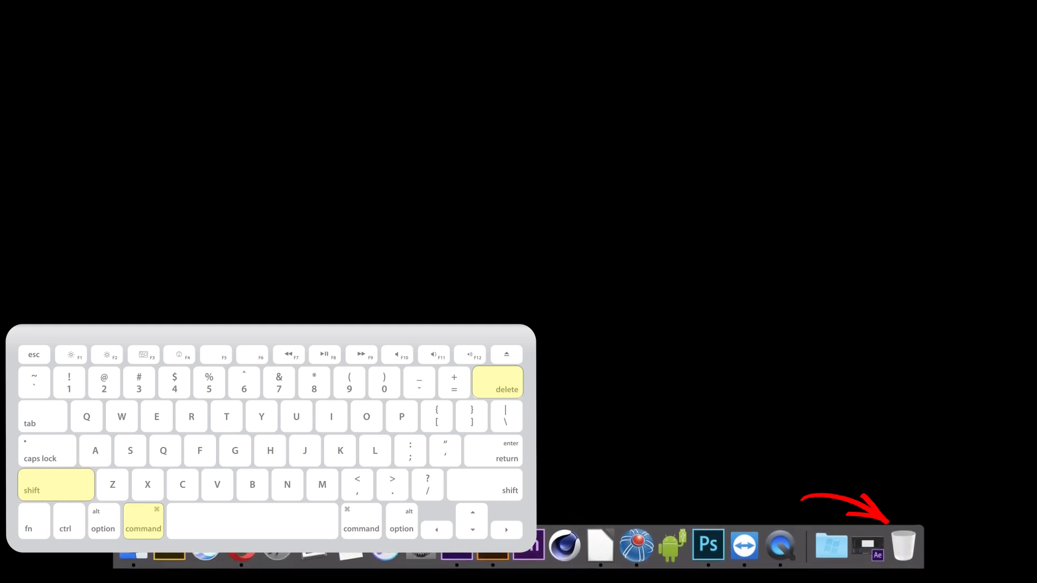
{"action": "key", "text": "h"}
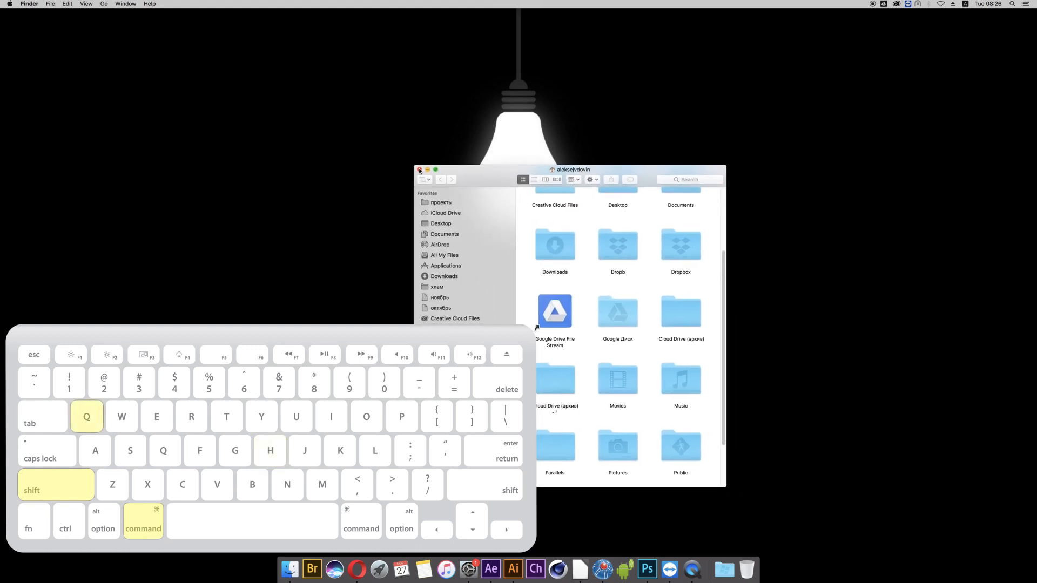
{"action": "left_click", "coordinate": [419, 170]}
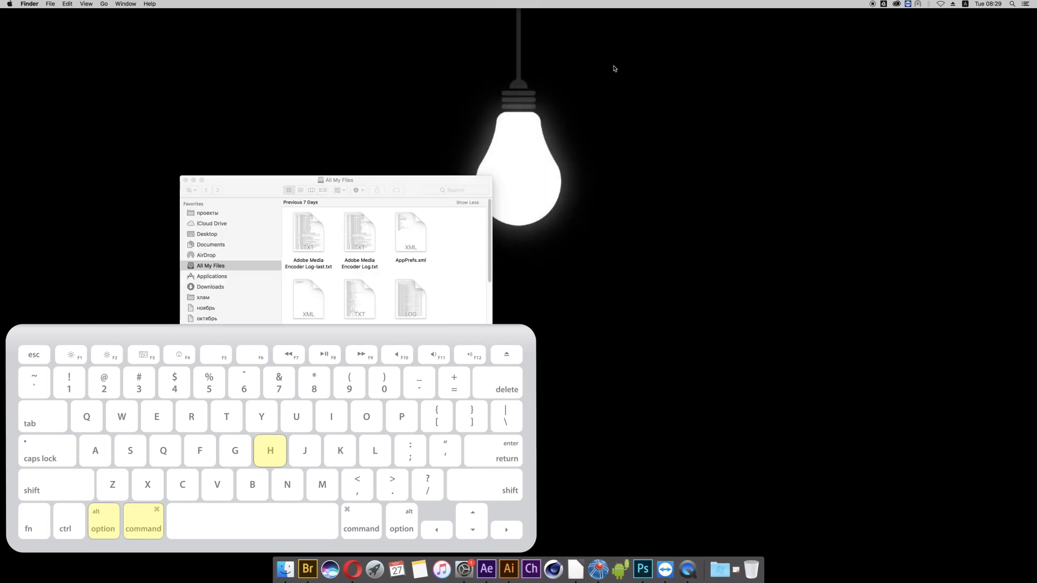
{"action": "key", "text": "m"}
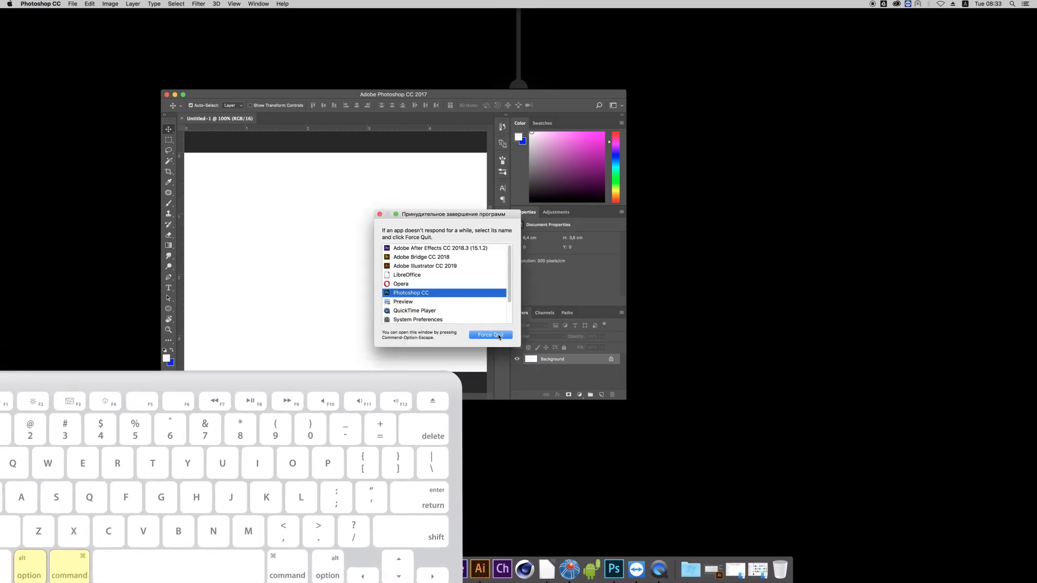
- Force quit Photoshop CC, confirm it, and dismiss the Force Quit window
{"action": "left_click", "coordinate": [489, 335]}
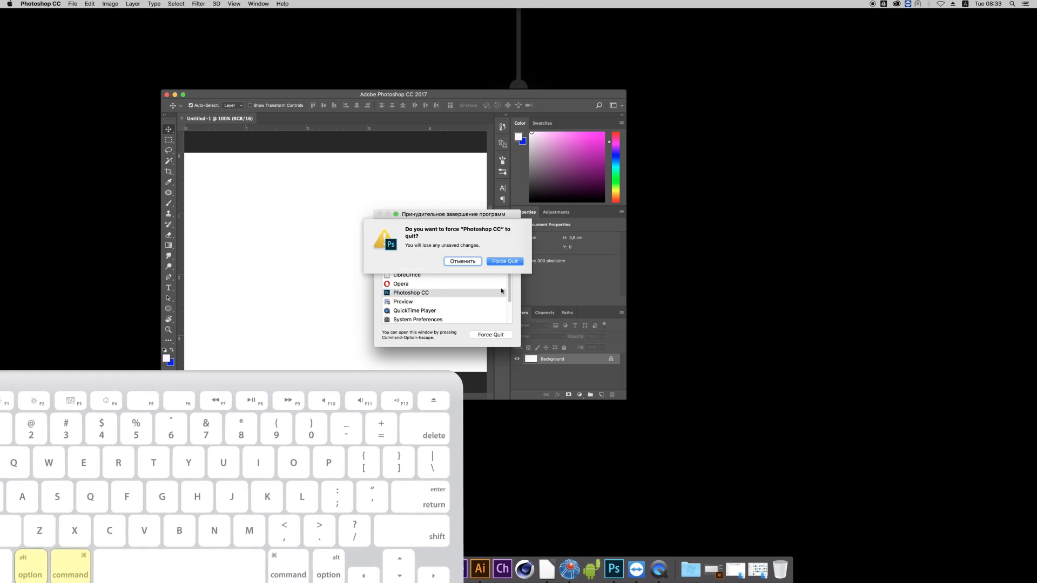
{"action": "left_click", "coordinate": [504, 260]}
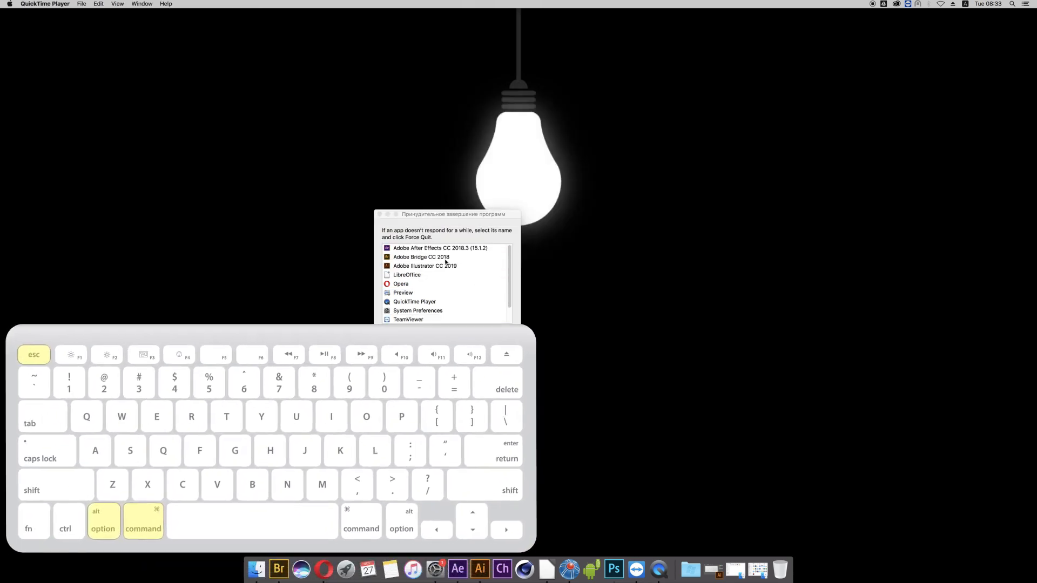
{"action": "key", "text": "esc"}
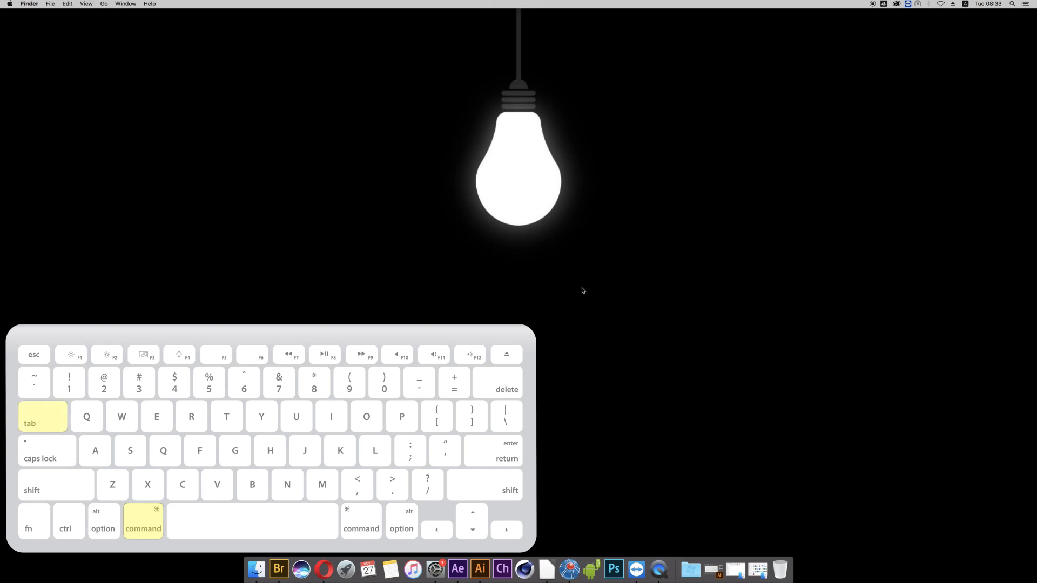
- Show the macOS switcher of running apps with Command+Tab, highlighting Bridge CC 2018
{"action": "key", "text": "cmd+tab"}
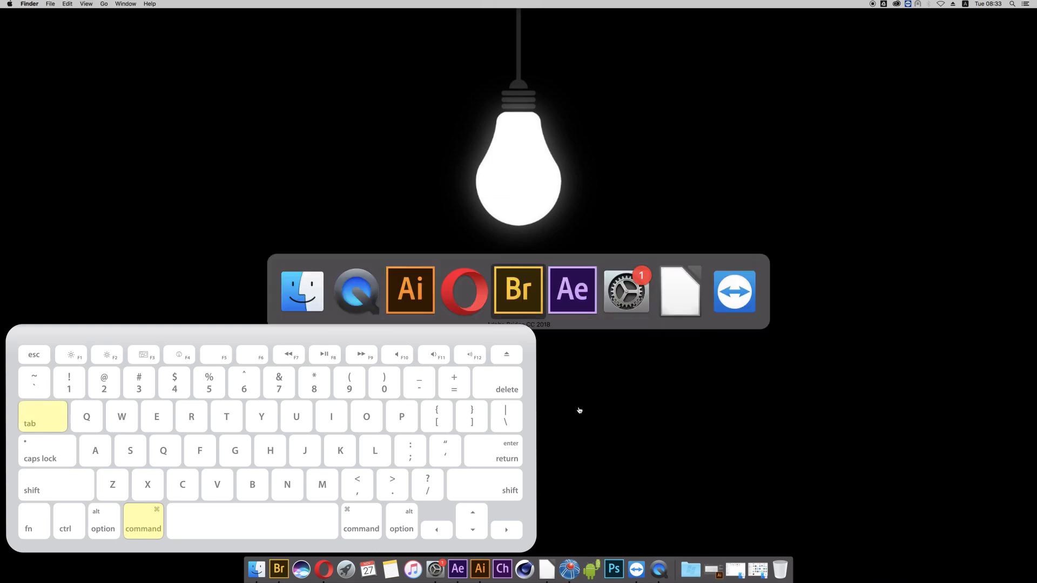
{"action": "mouse_move", "coordinate": [464, 291]}
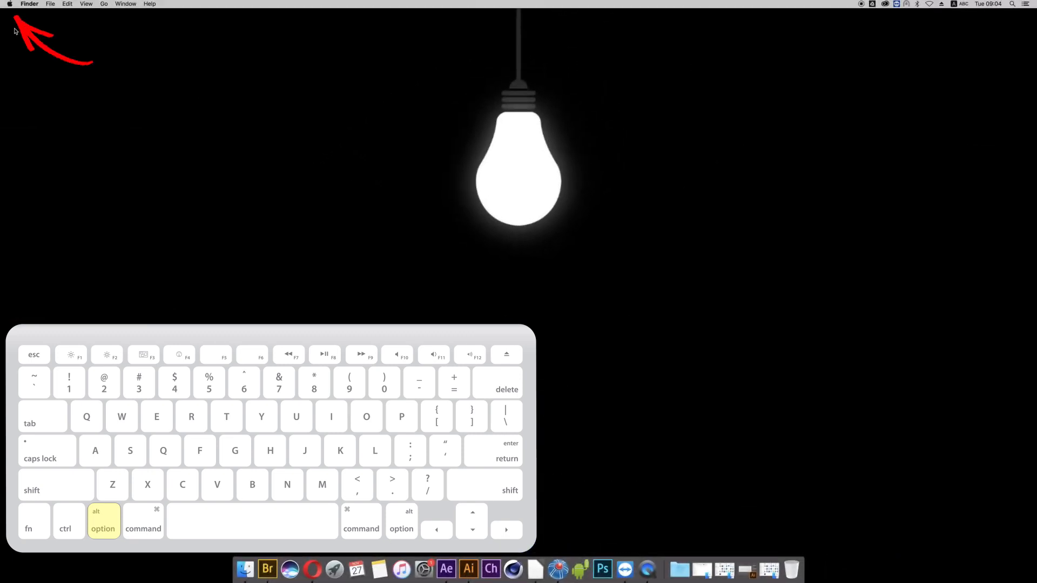
{"action": "left_click", "coordinate": [15, 6]}
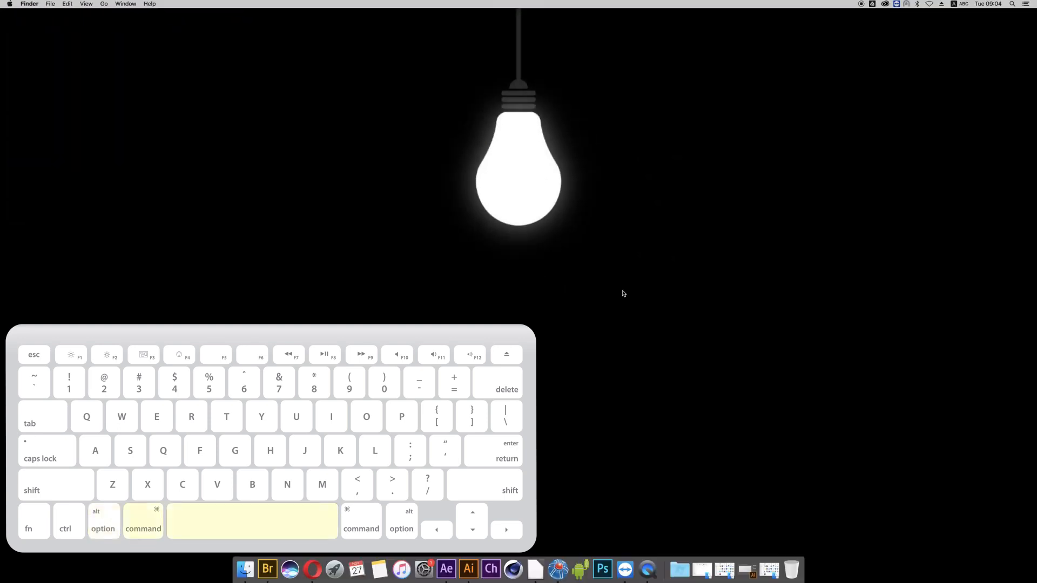
{"action": "key", "text": "cmd+space"}
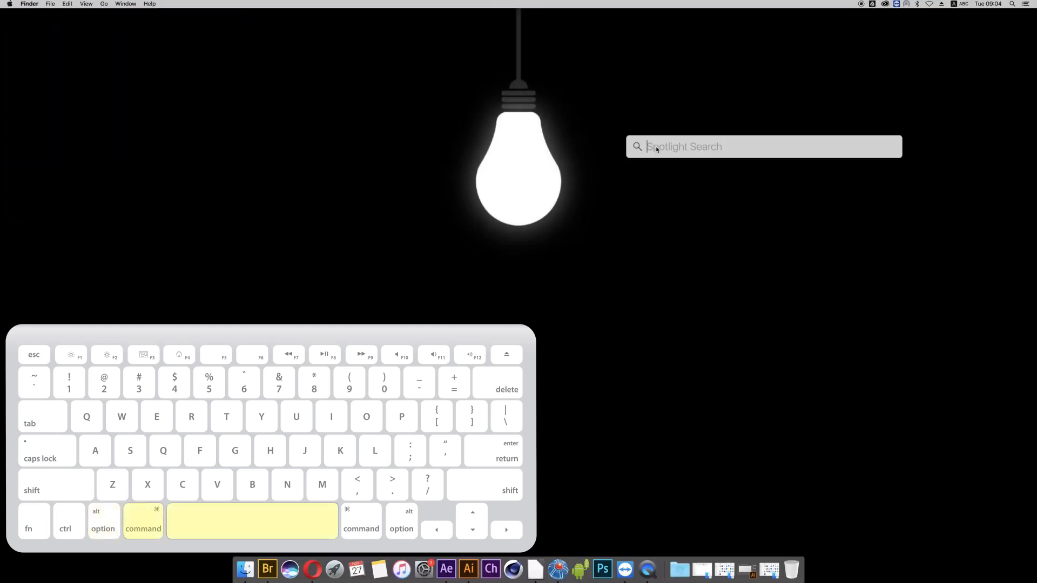
{"action": "key", "text": "escape"}
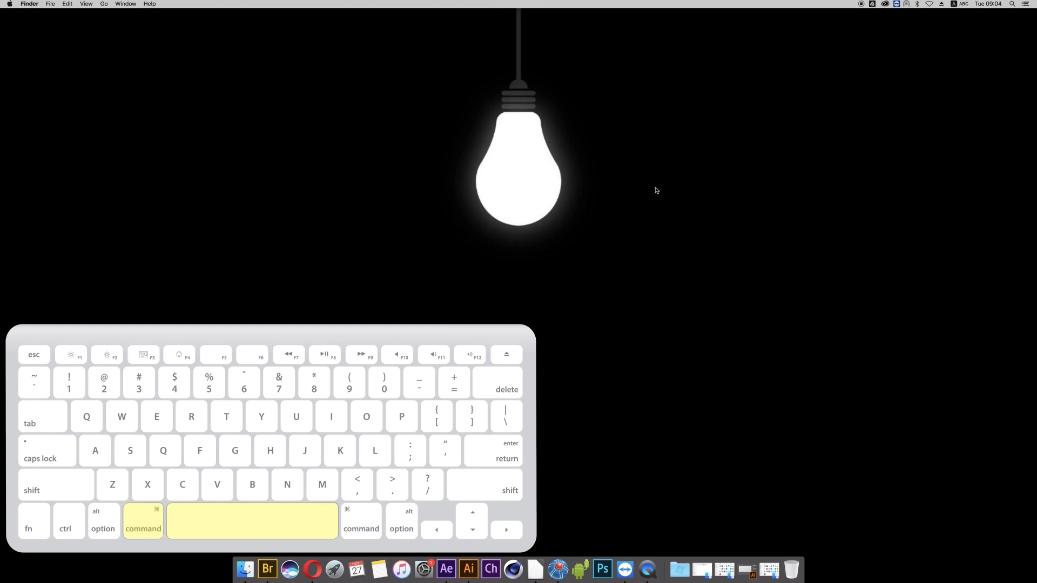
{"action": "mouse_move", "coordinate": [615, 231]}
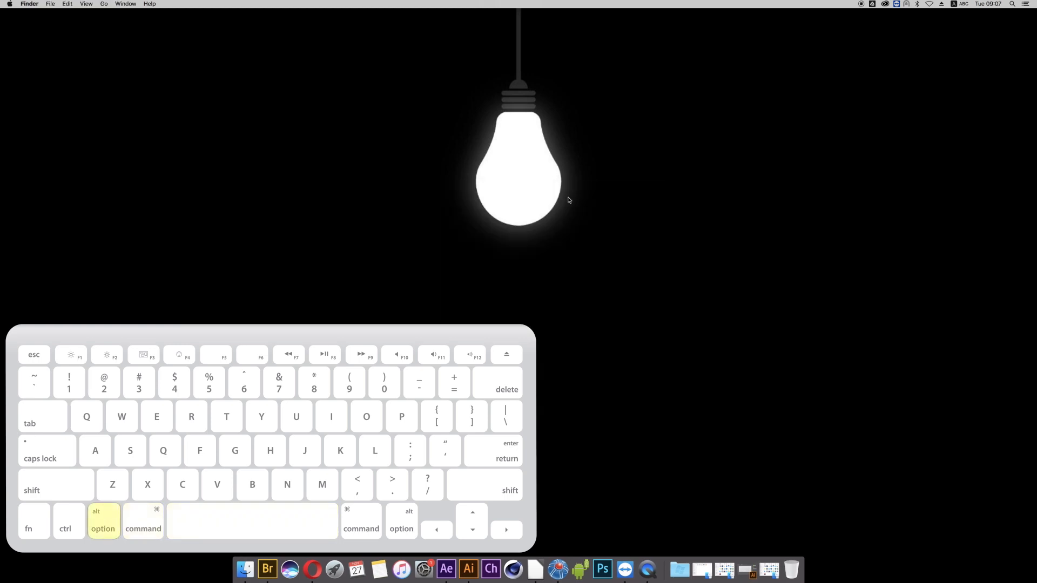
- Show the Today panel's date, event and stocks, then open the Windows Start menu
{"action": "left_click", "coordinate": [1020, 7]}
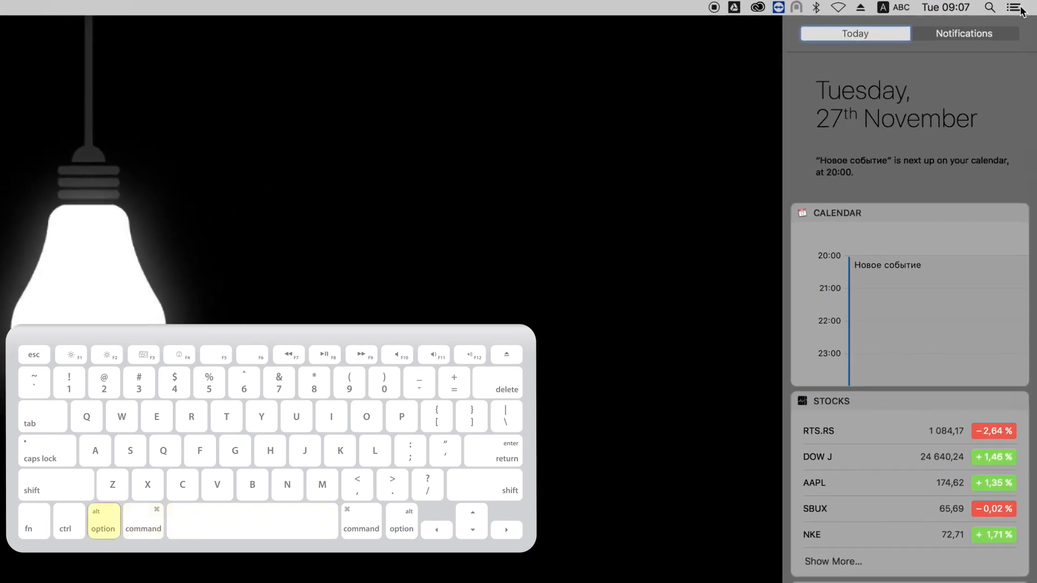
{"action": "left_click", "coordinate": [1007, 8]}
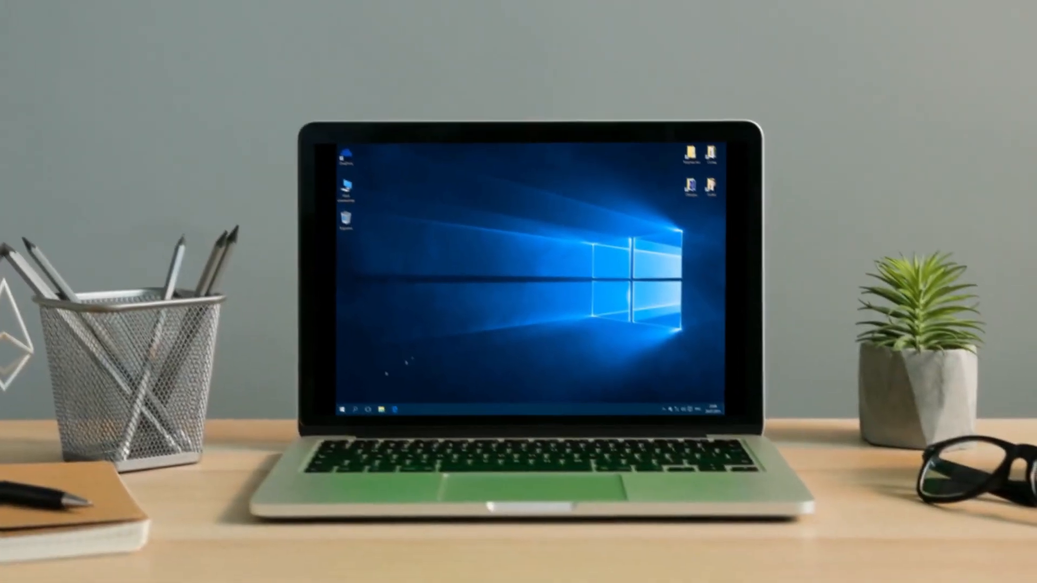
{"action": "left_click", "coordinate": [337, 407]}
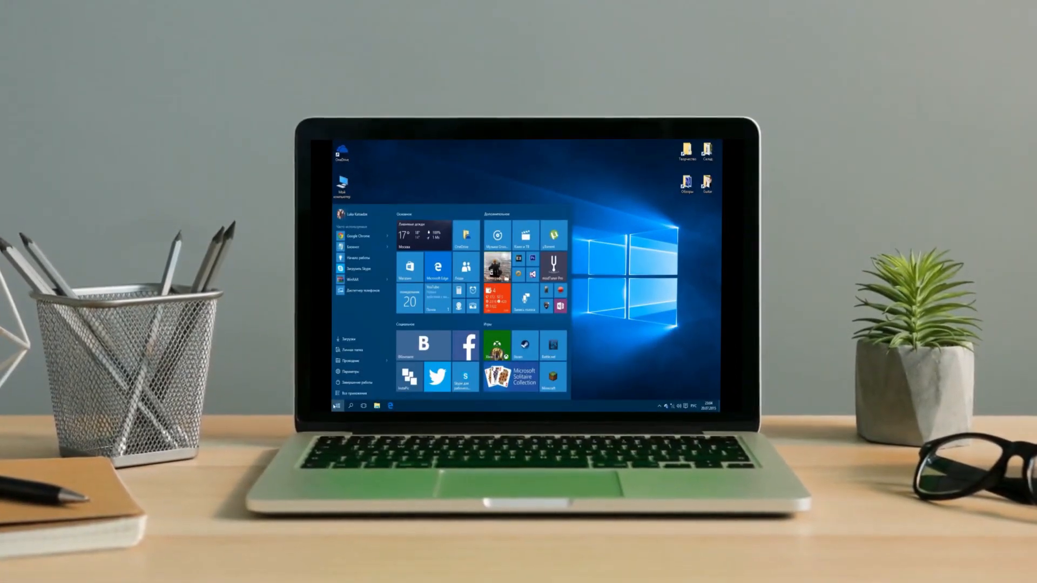